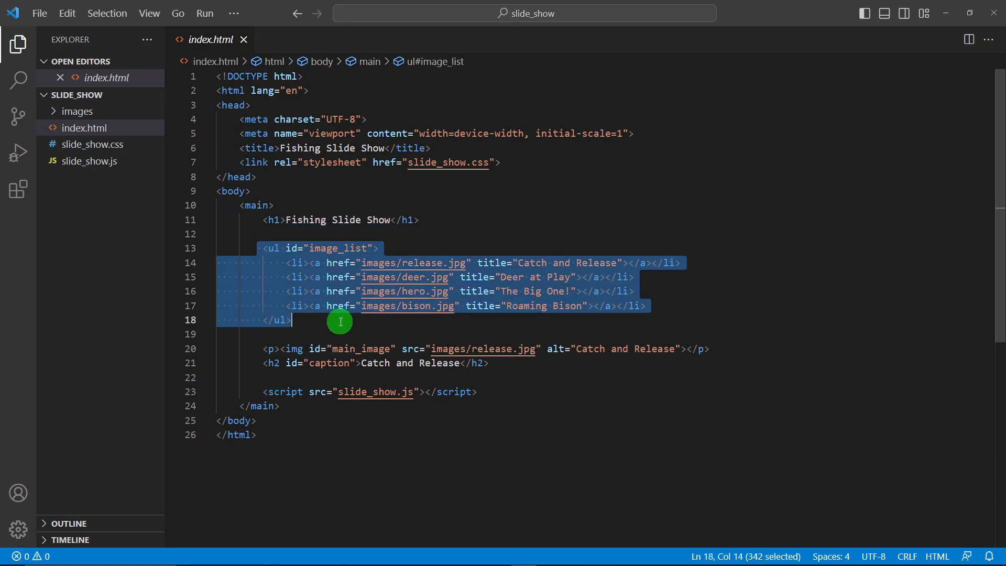
click(90, 161)
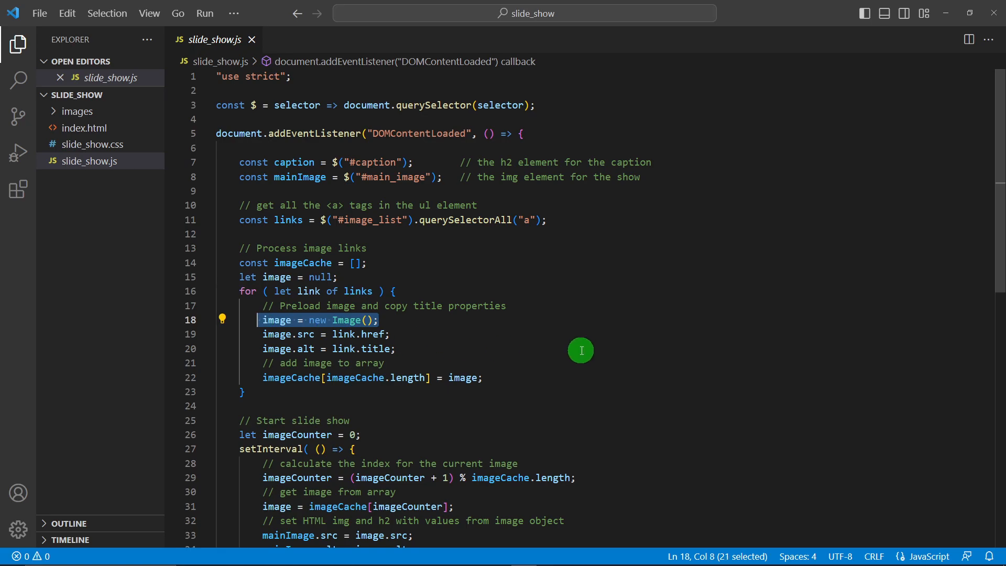
double_click(306, 348)
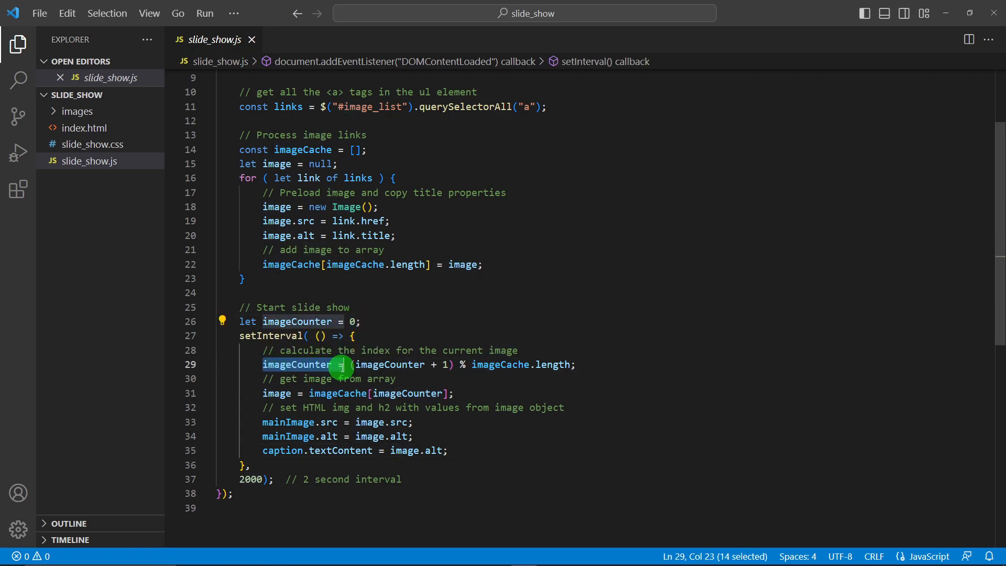
click(542, 421)
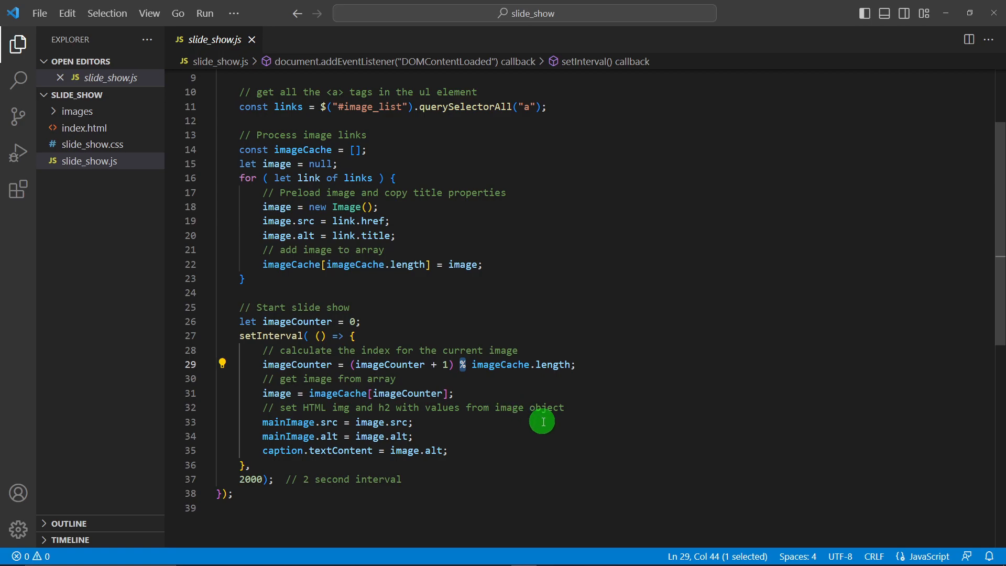
mouse_move(595, 480)
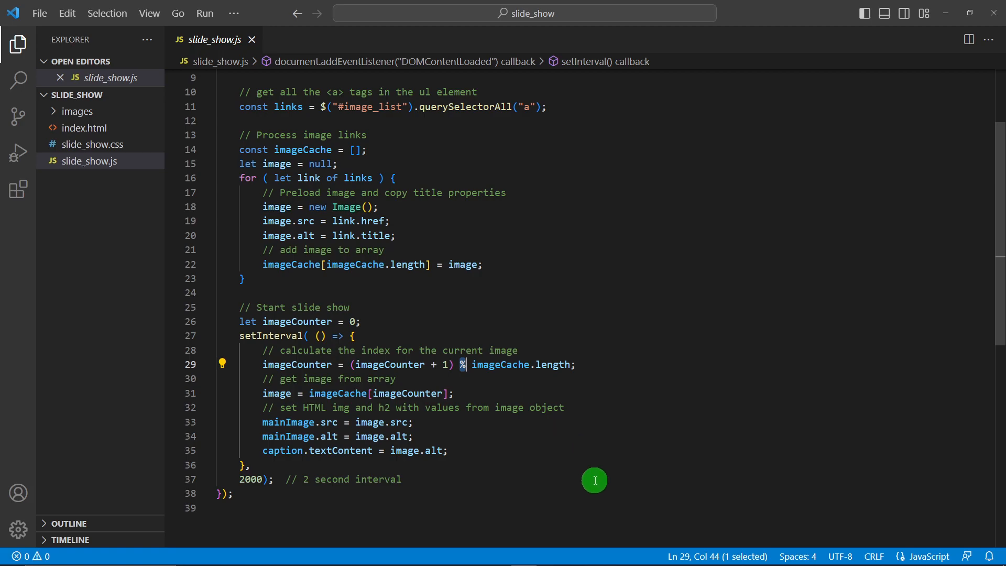